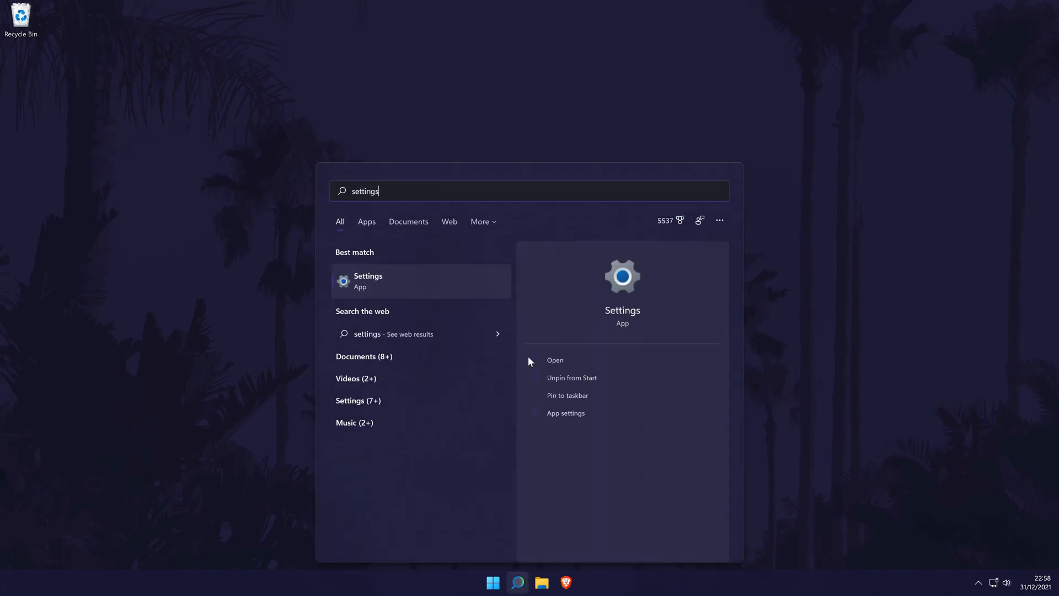
Launch the Settings app from the Start search Best match result.
left_click(554, 359)
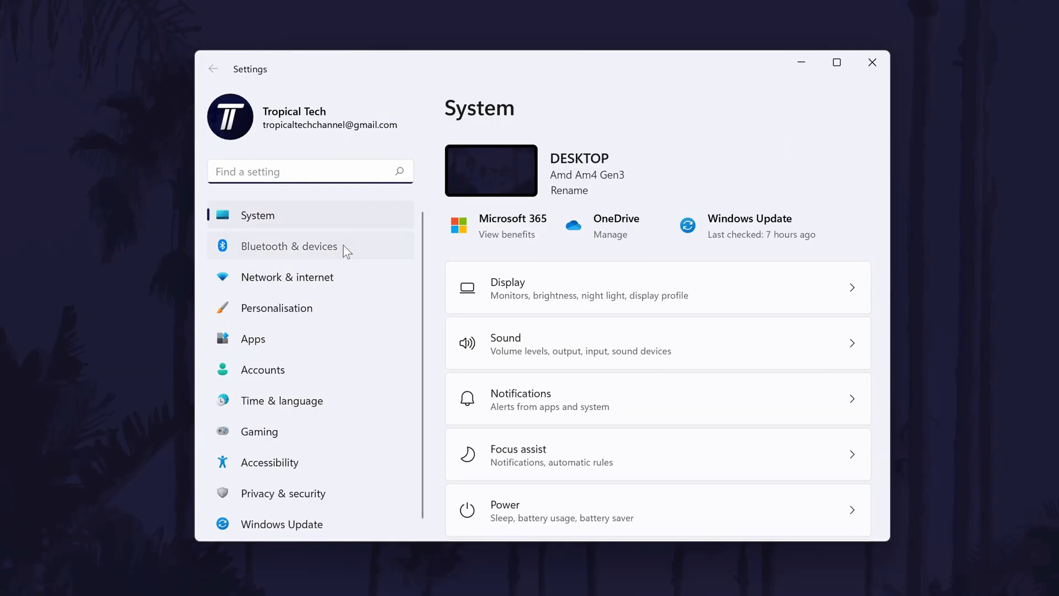
Go to Bluetooth & devices and show the options menu for the Mpow H17 headphones.
left_click(289, 246)
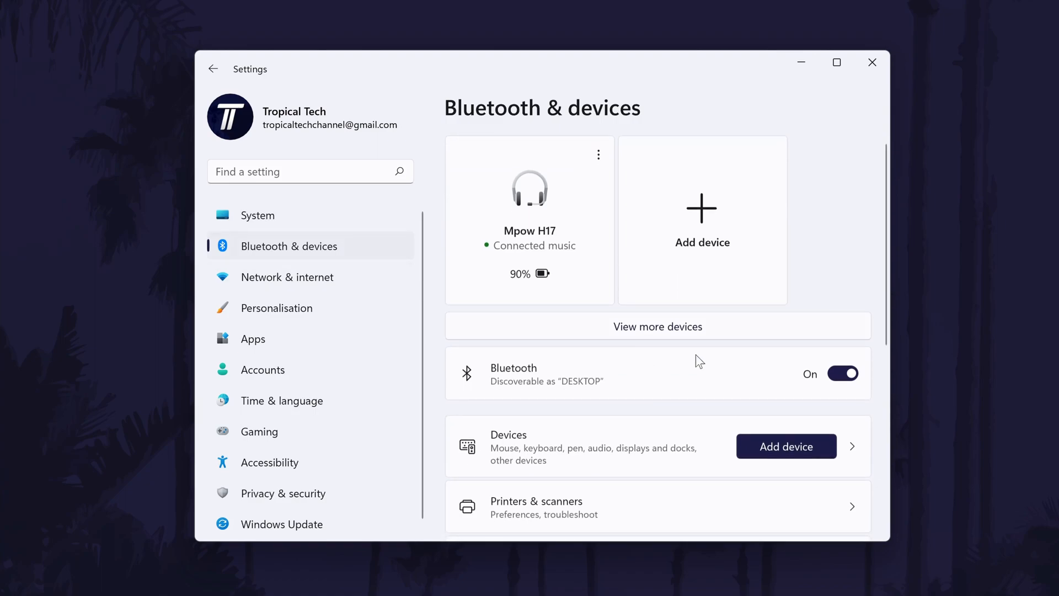
mouse_move(598, 154)
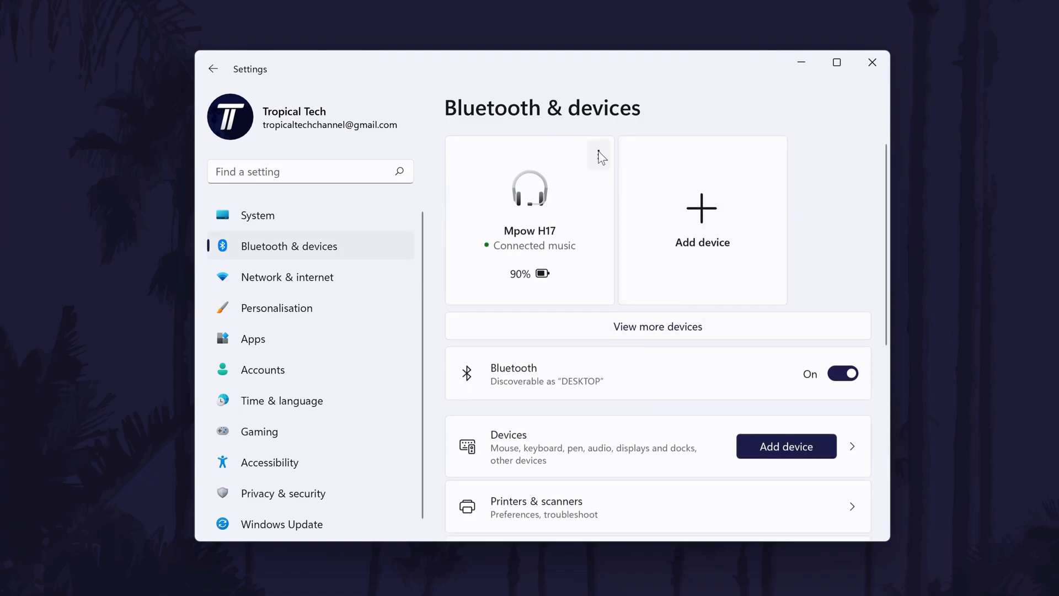
left_click(598, 155)
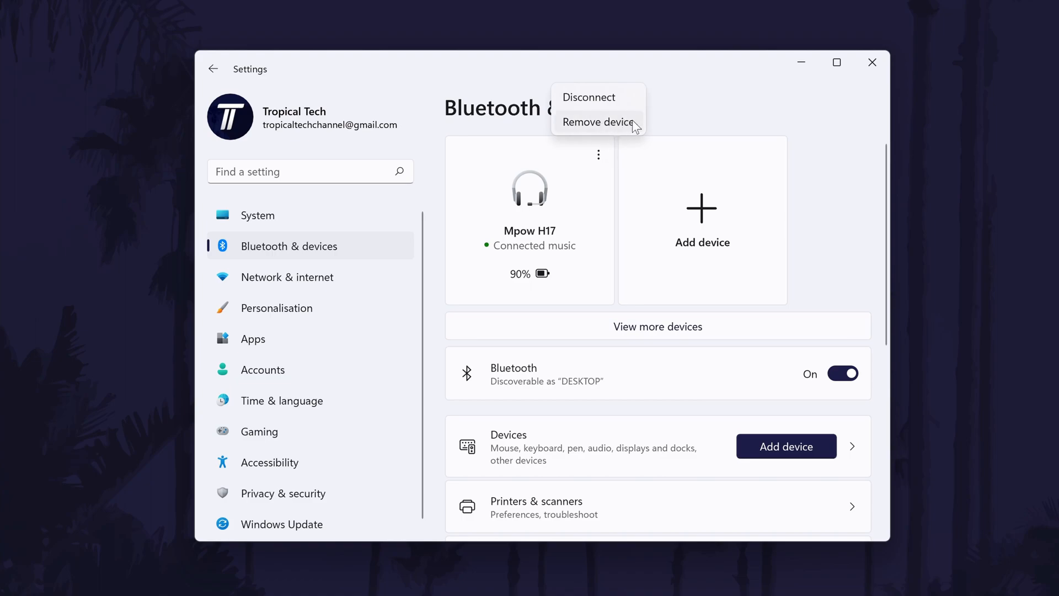
mouse_move(808, 114)
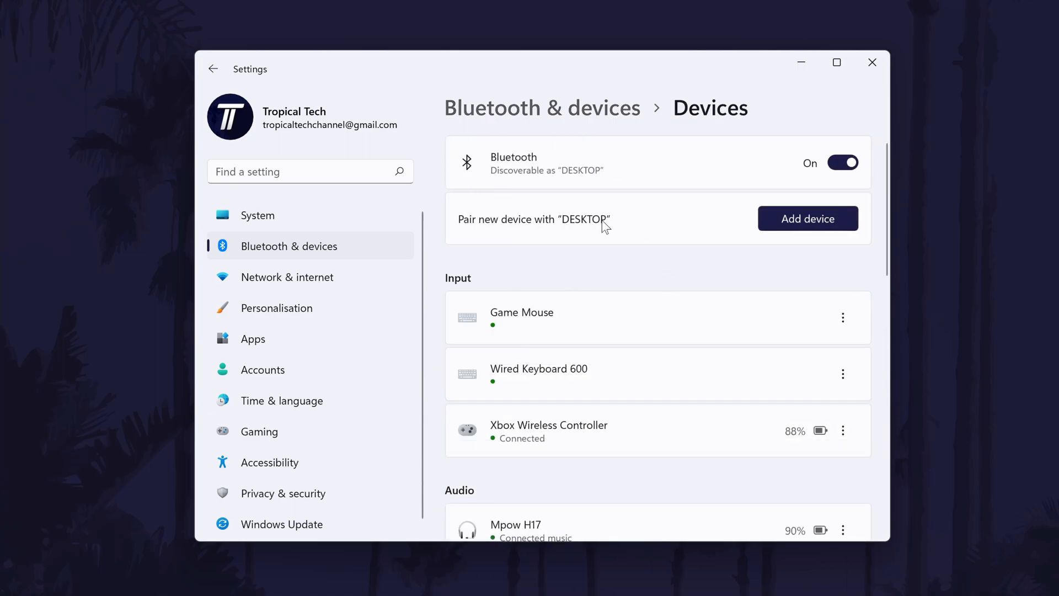
Remove the Xbox Wireless Controller via its Remove device option and confirm with Yes.
scroll("down", 3)
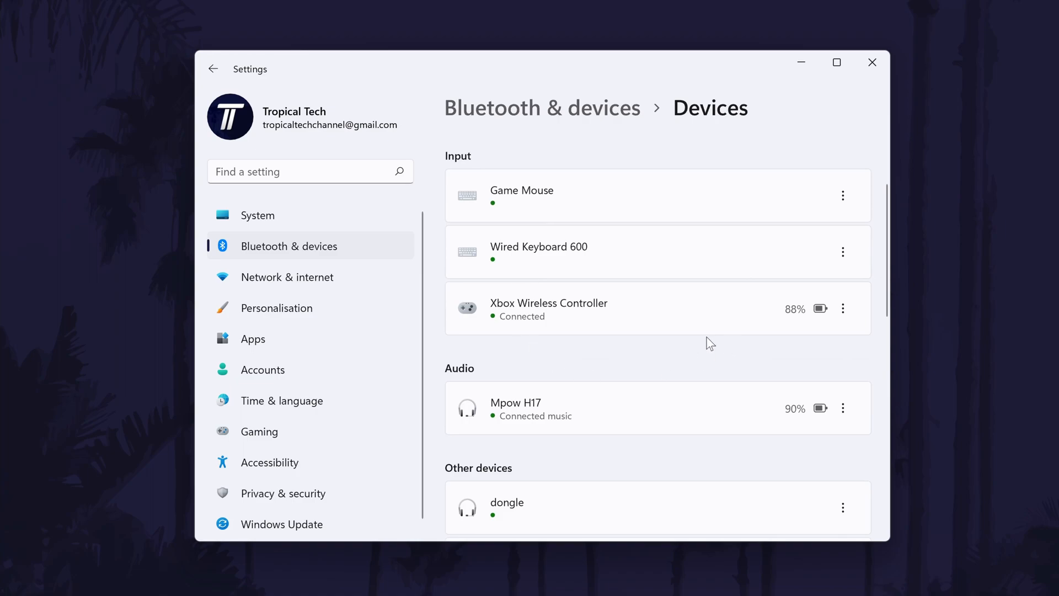
mouse_move(843, 309)
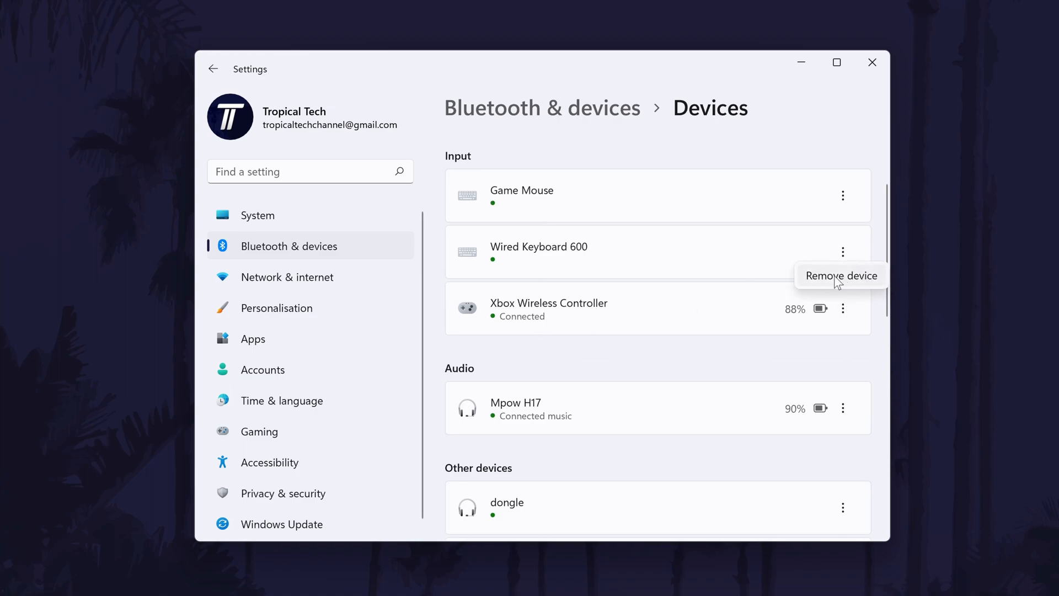
left_click(840, 276)
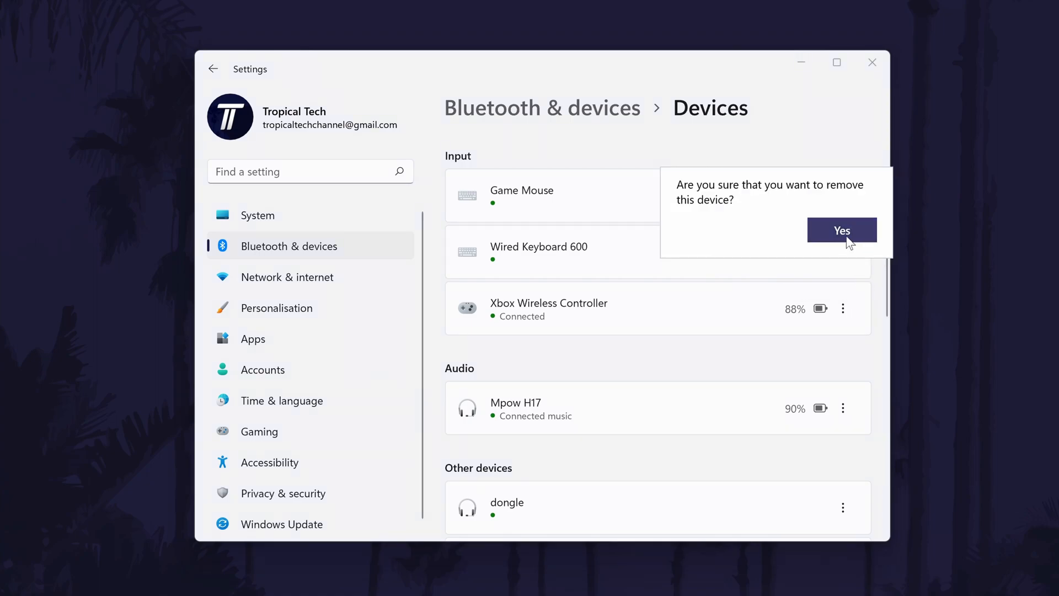
left_click(840, 229)
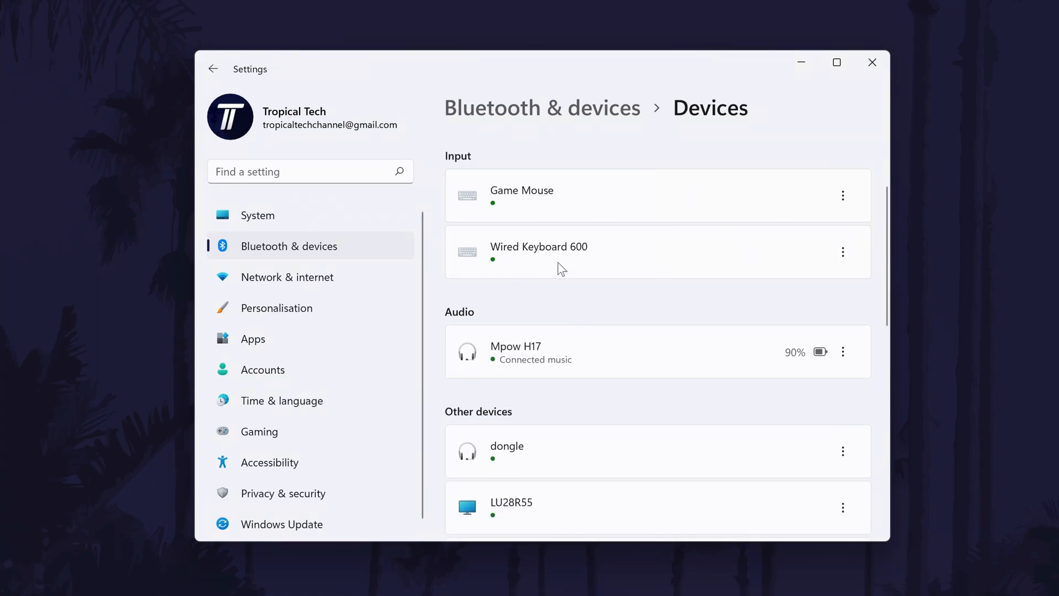
scroll("up", 3)
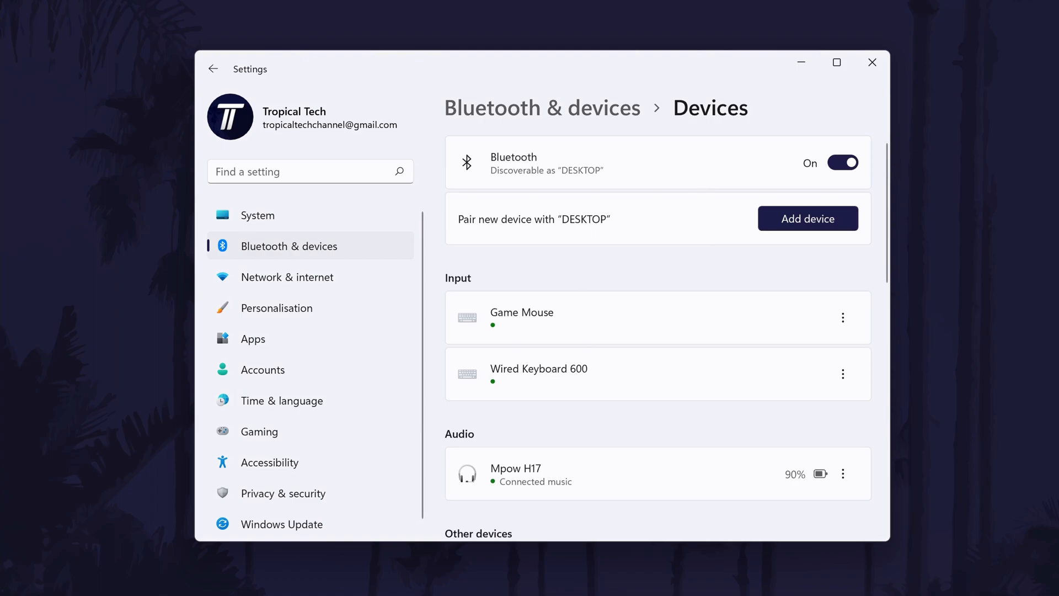